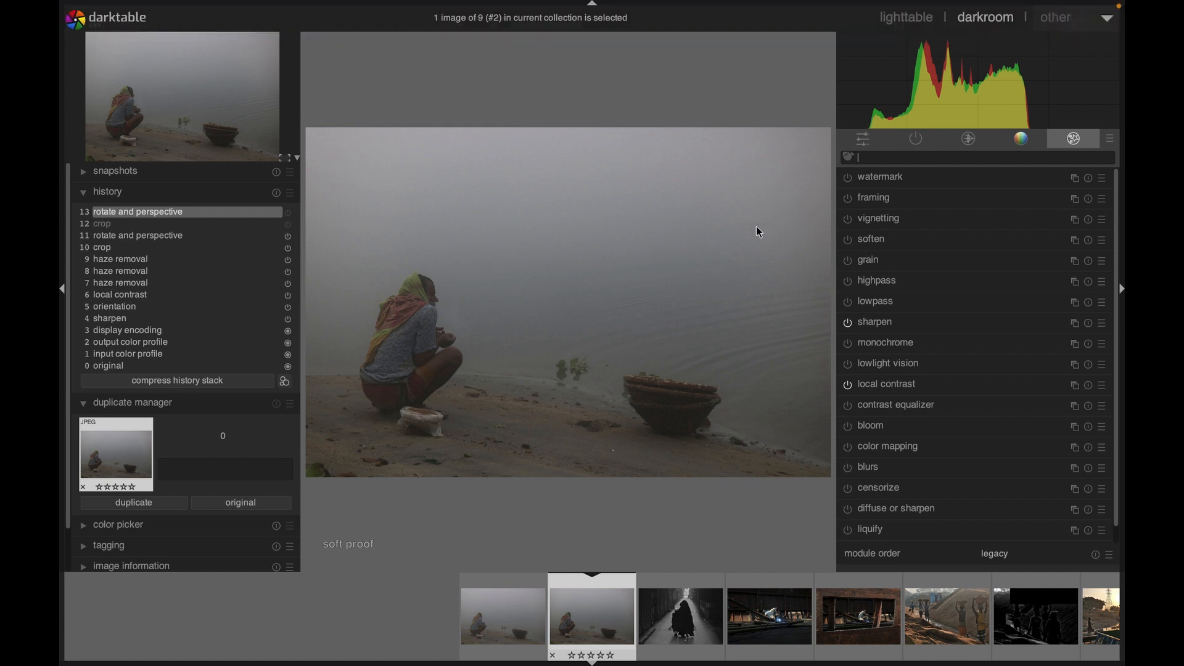
mouse_move(879, 166)
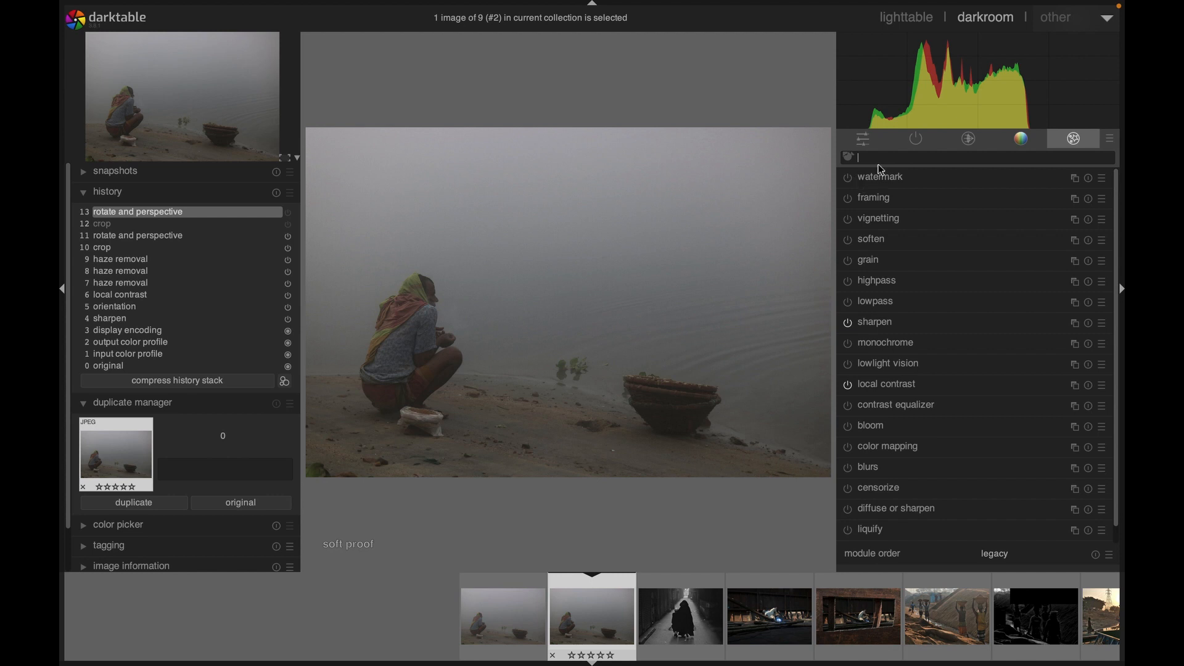
mouse_move(960, 282)
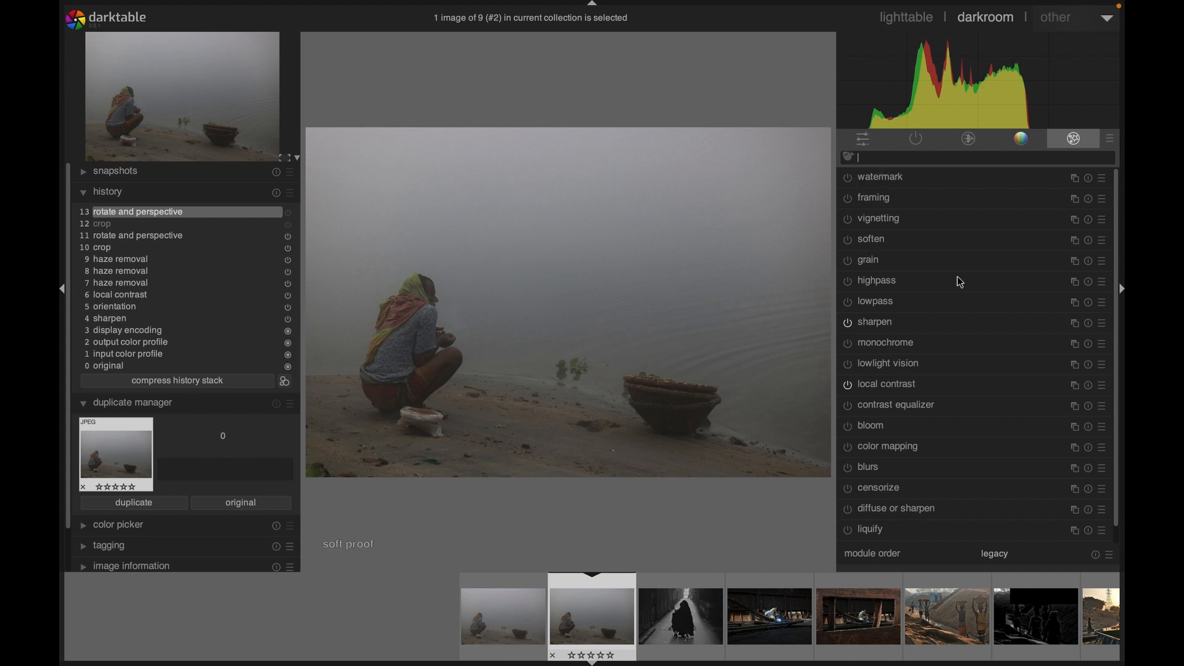
mouse_move(910, 299)
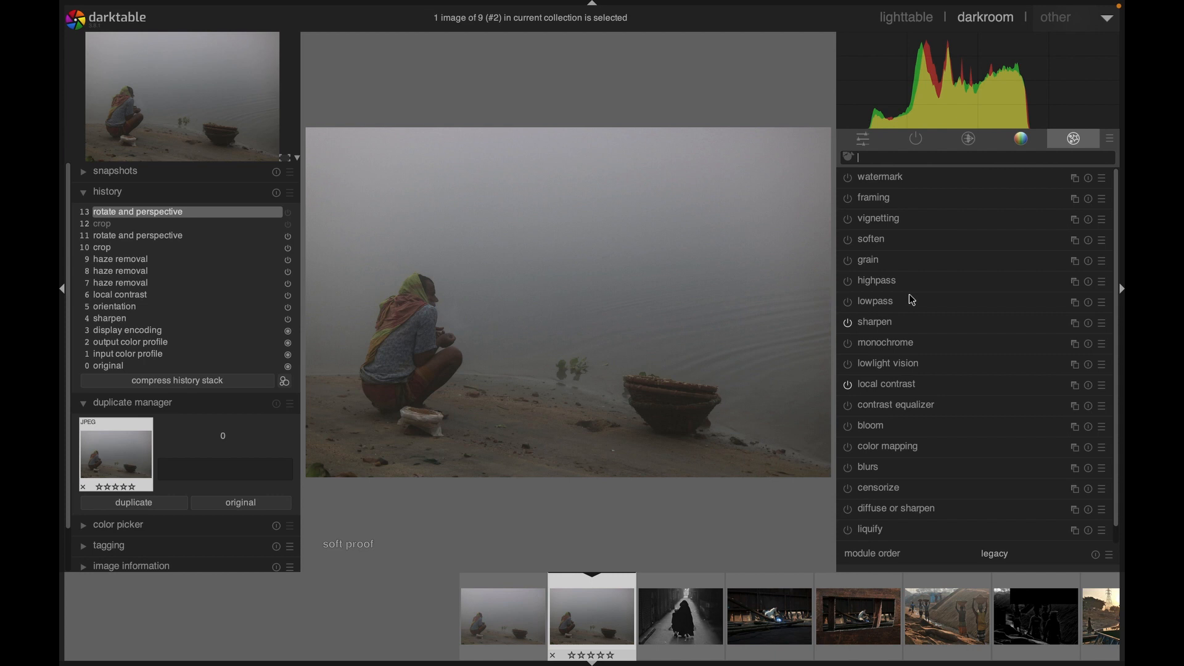
mouse_move(878, 156)
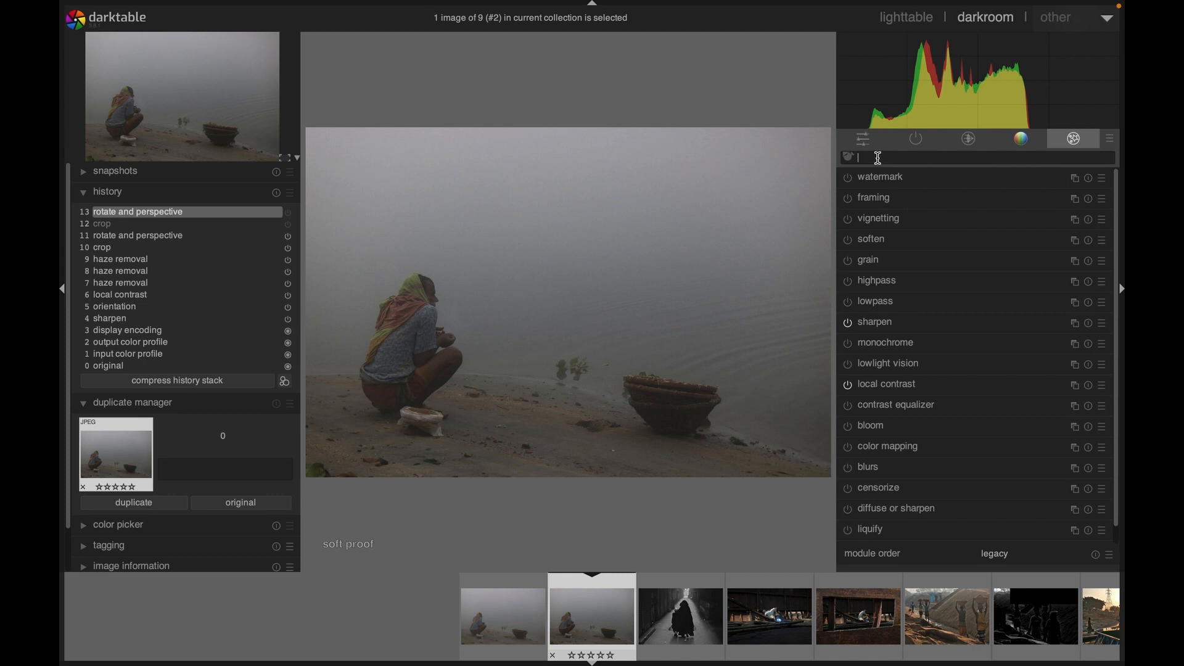
Search the module list for 'crop' to show only crop and rotate-and-perspective
text(crop)
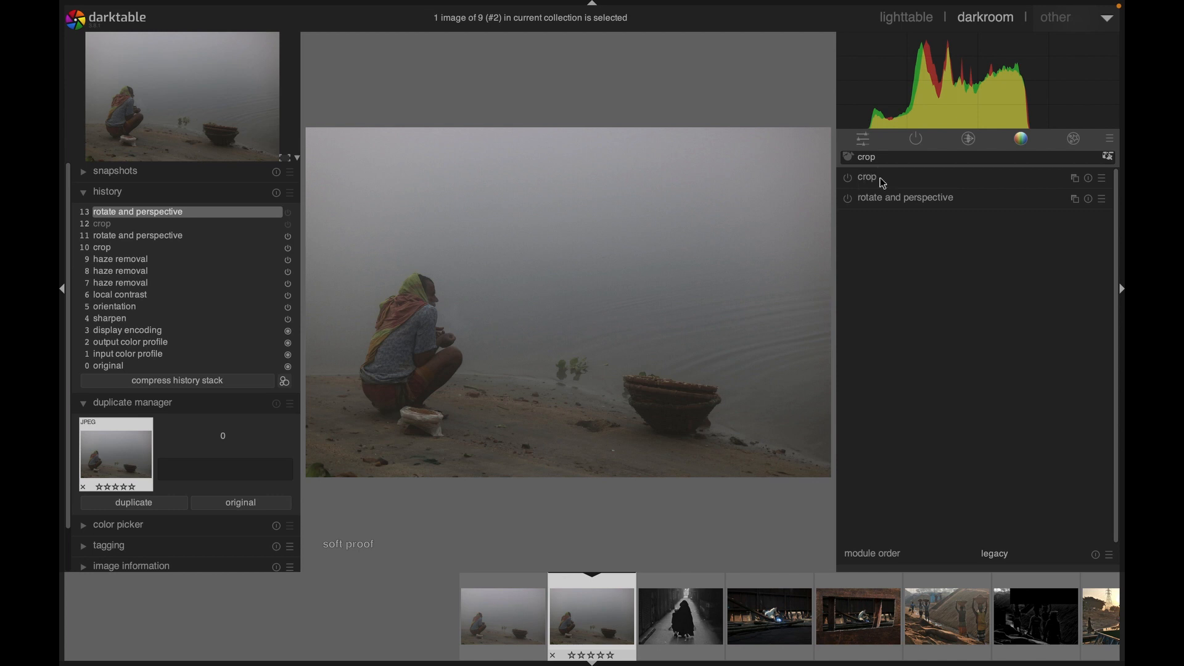
Expand the crop module and pull the top-right corner in to about 5687 × 3896
click(867, 177)
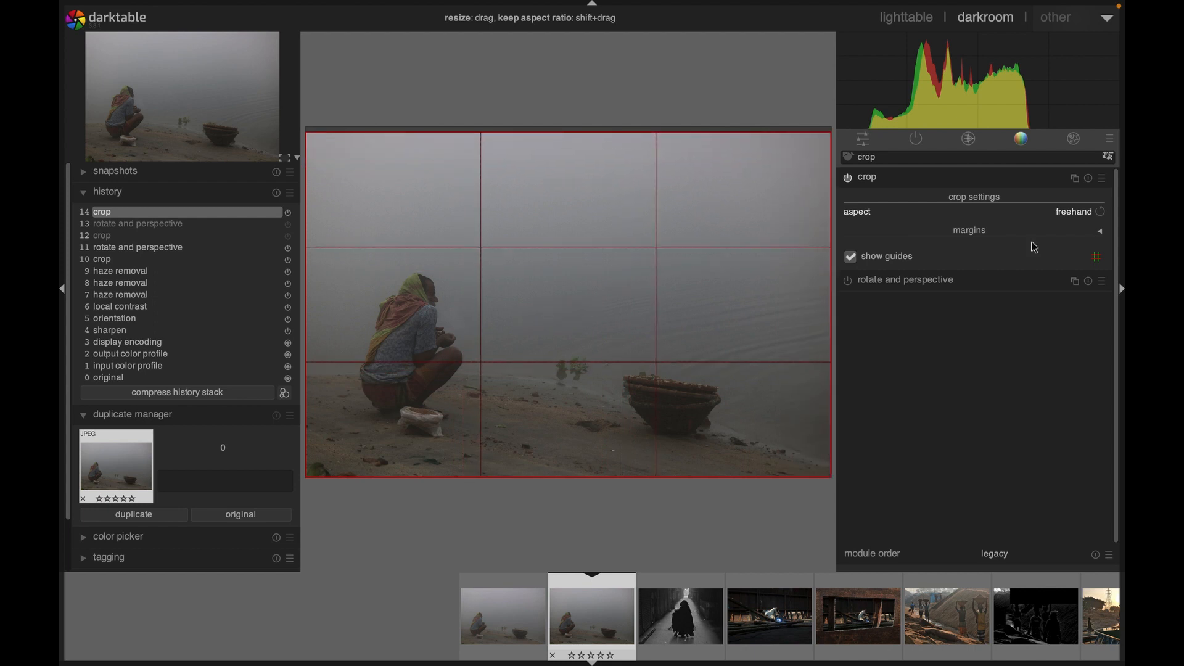
drag(827, 128, 705, 185)
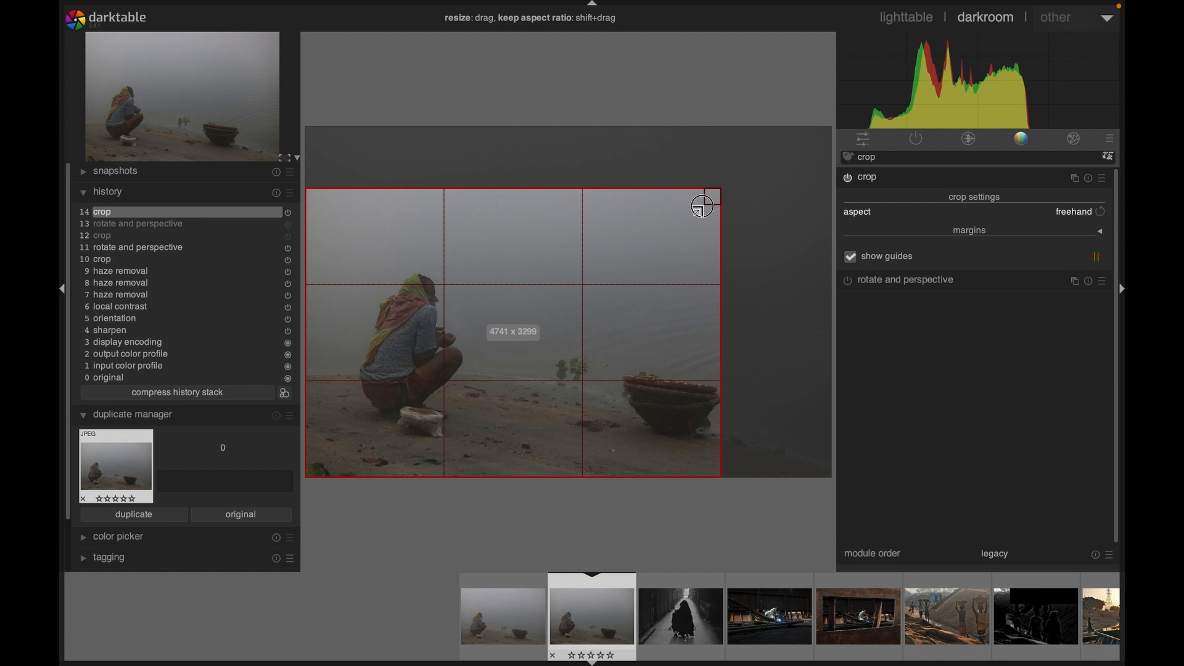
drag(702, 206, 795, 164)
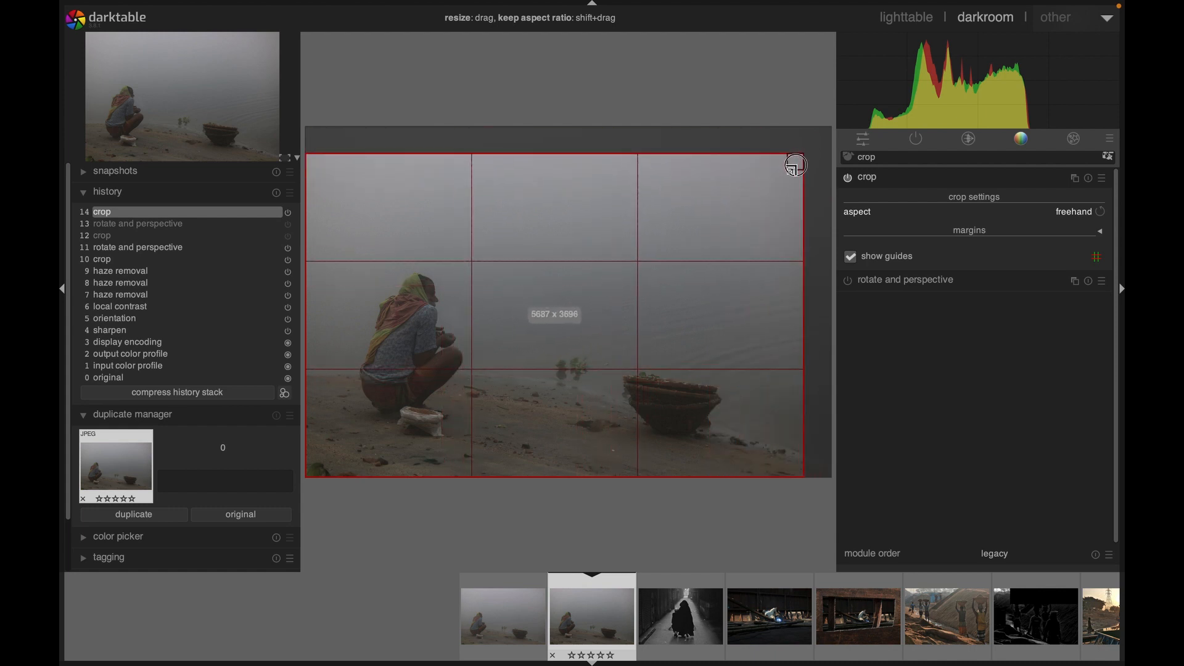
mouse_move(1083, 219)
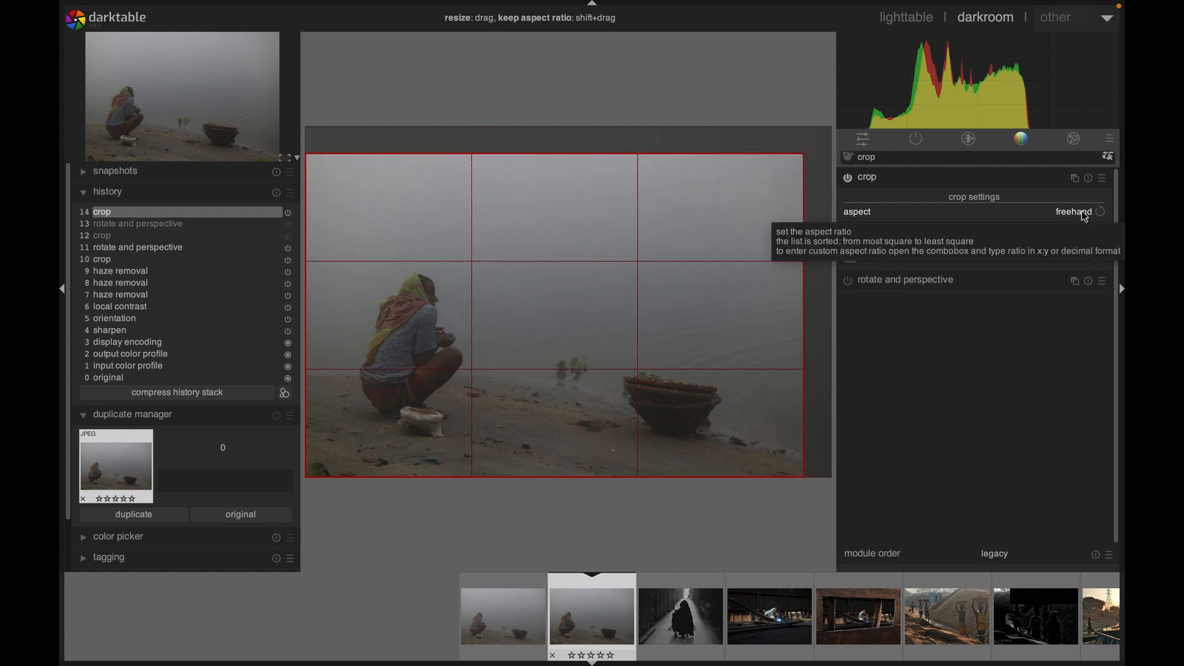
Set the crop aspect to square, then reopen the aspect choices
click(1072, 213)
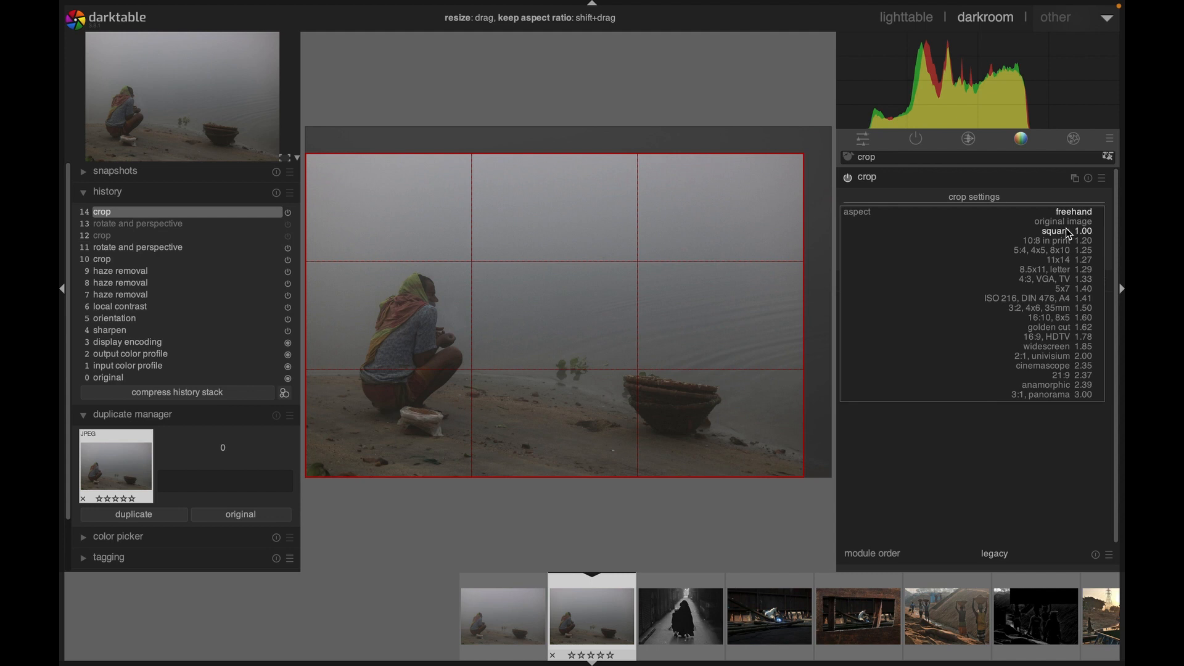
click(1066, 231)
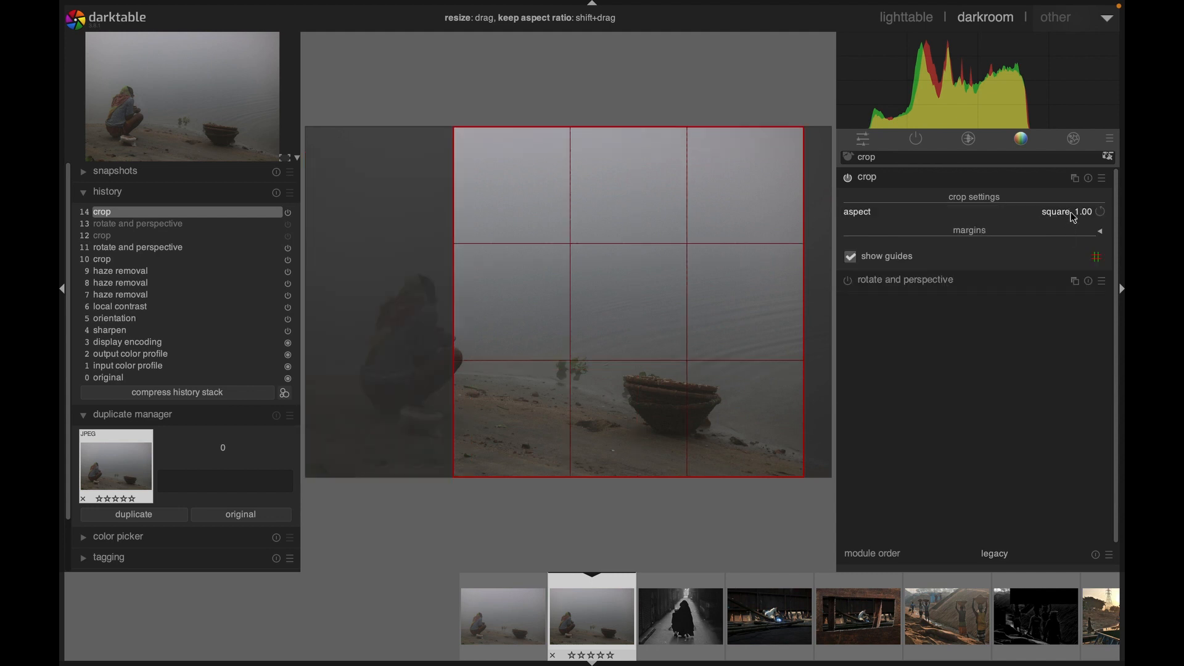
click(1066, 212)
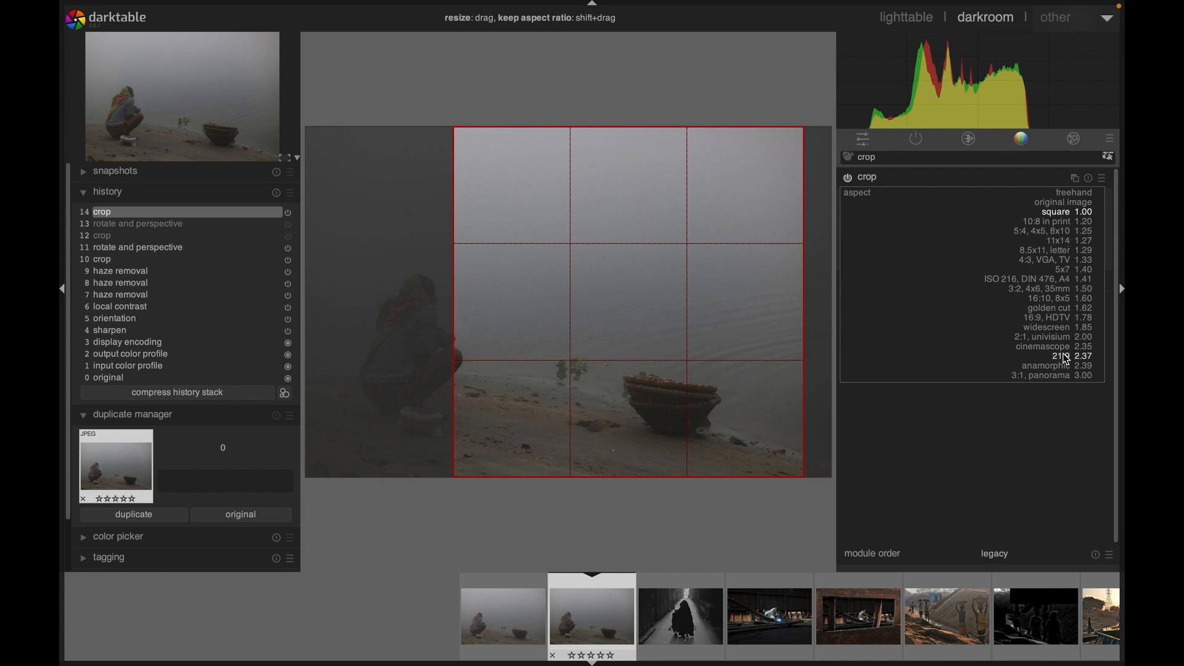
mouse_move(1073, 223)
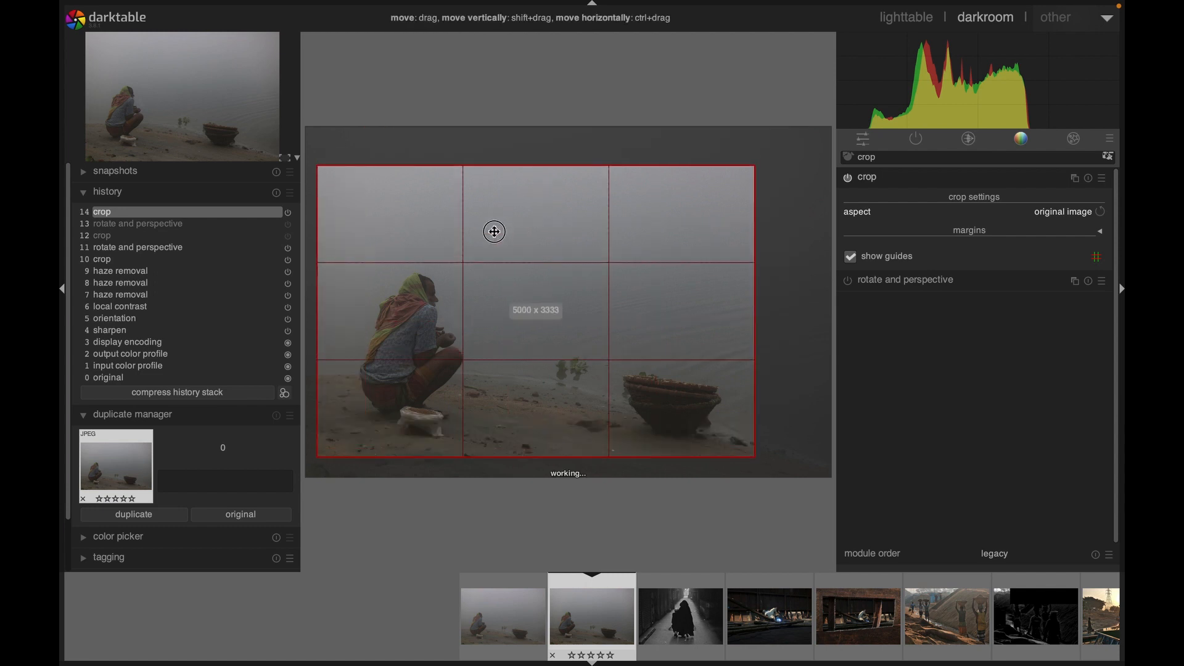
With original-image aspect, enlarge the crop frame back to cover nearly the whole photo
drag(752, 164, 773, 159)
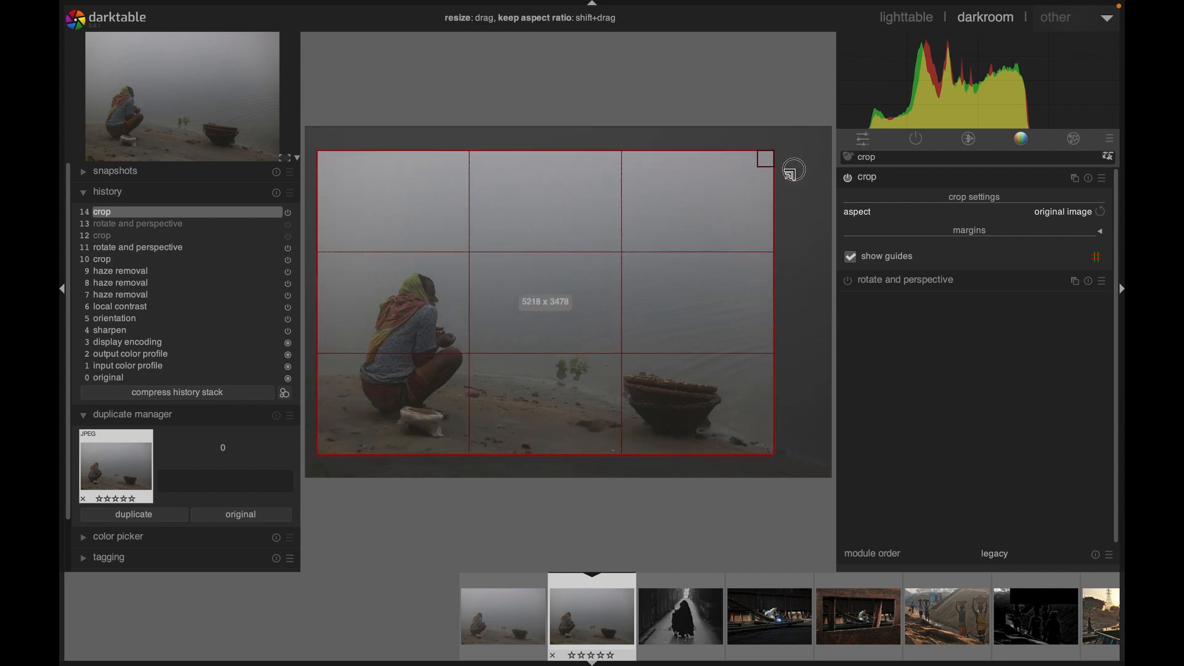
drag(767, 156, 784, 148)
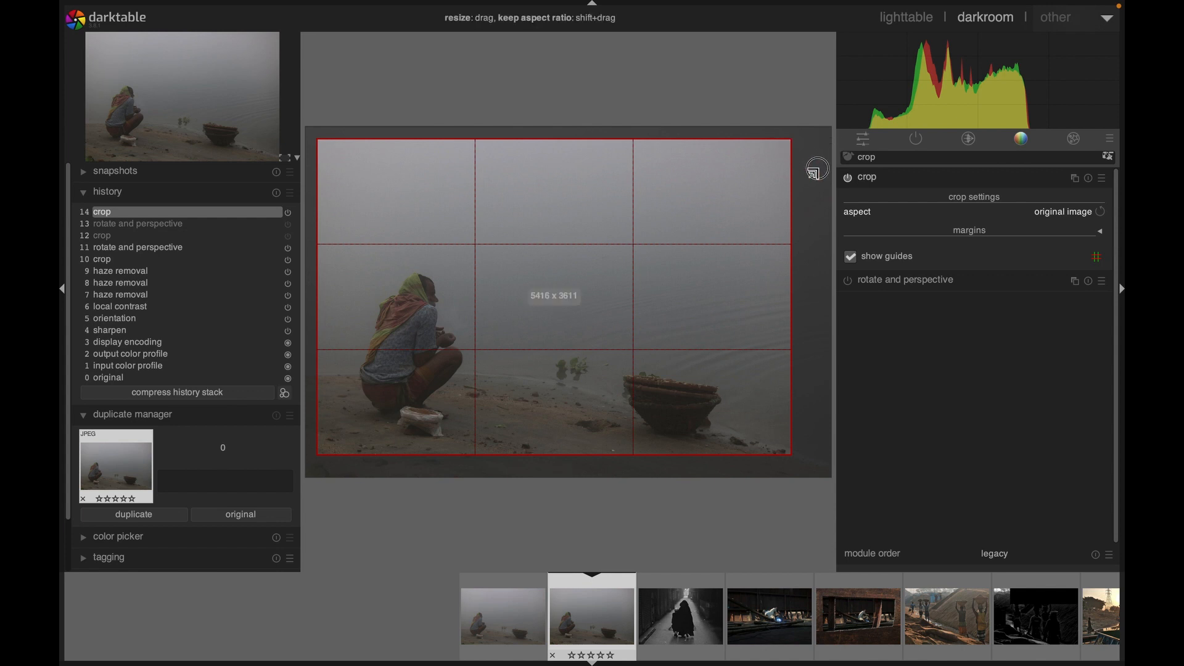
drag(814, 170, 830, 270)
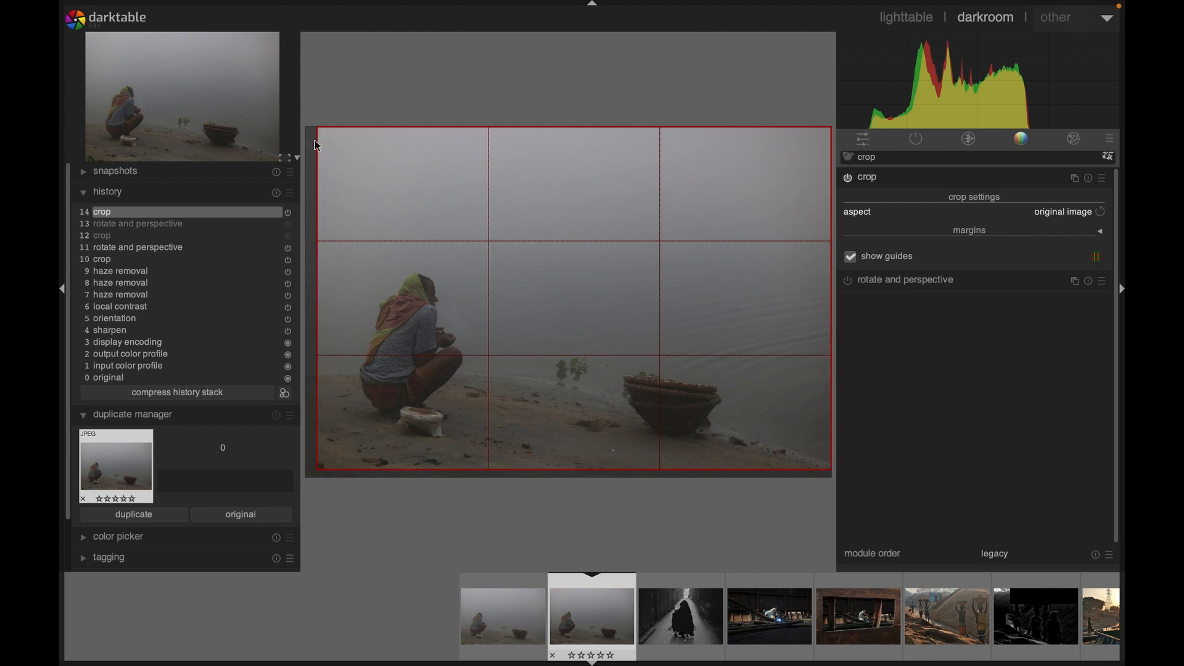
mouse_move(746, 256)
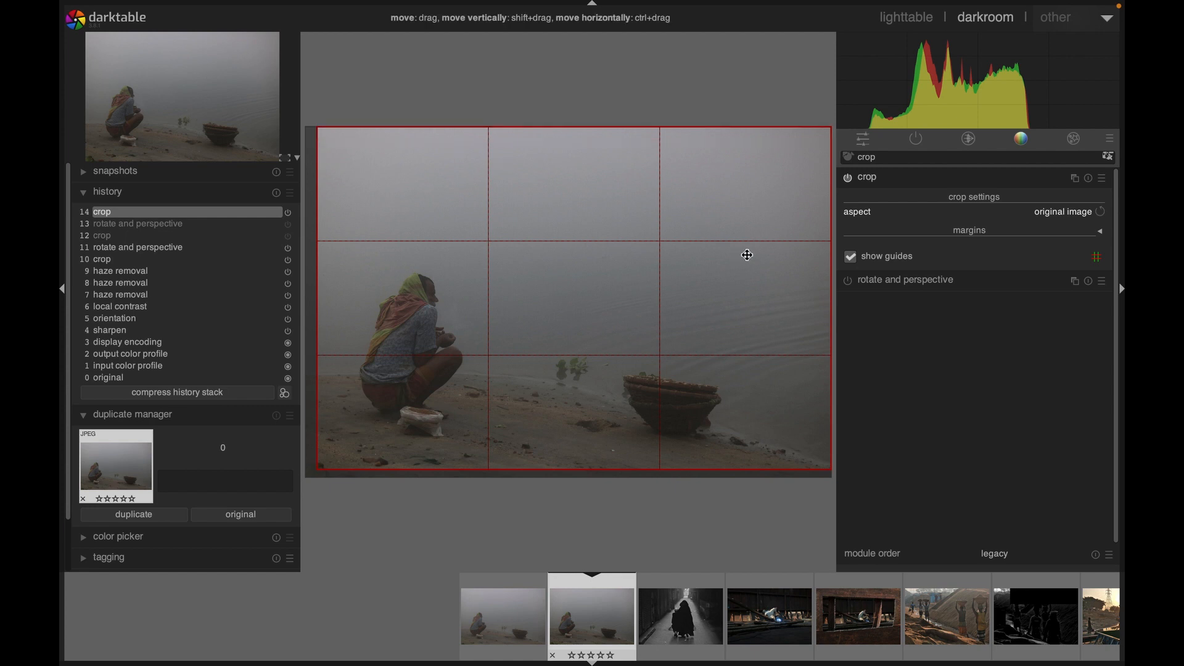
mouse_move(971, 282)
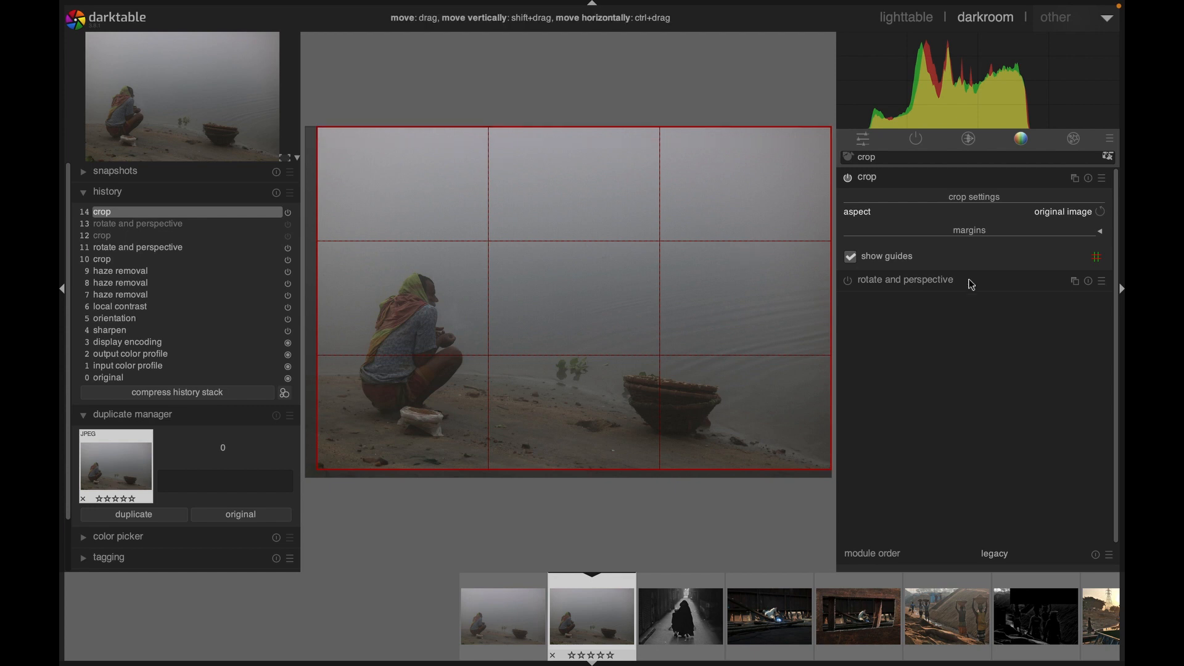
mouse_move(1096, 257)
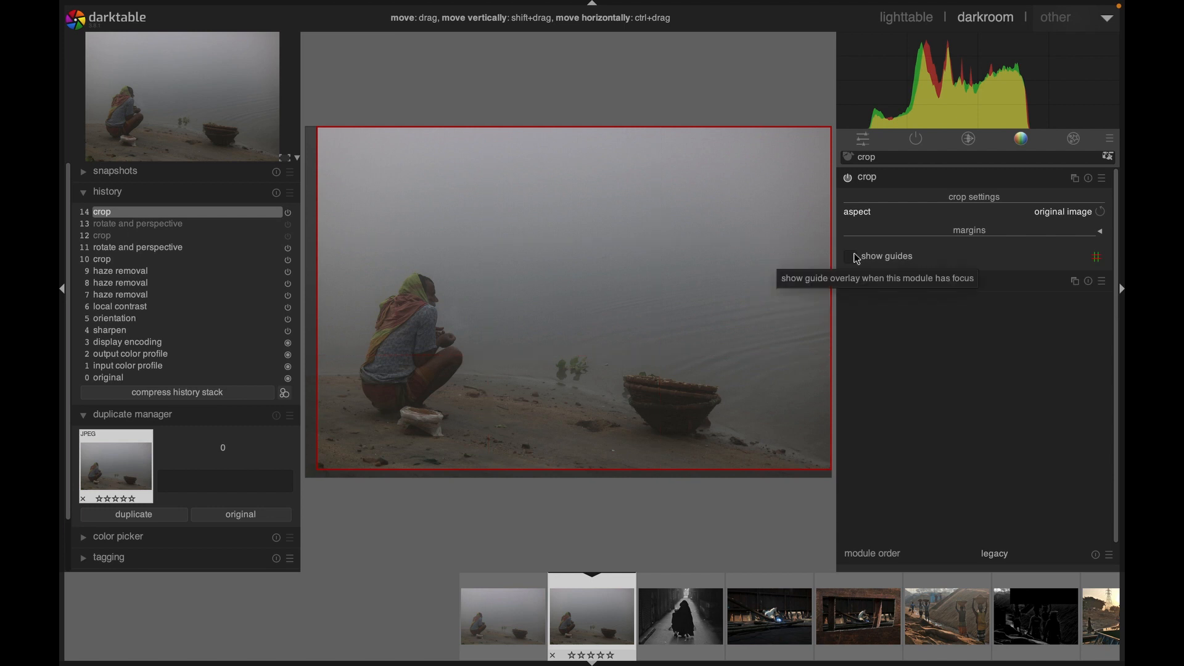
Turn on the rule-of-thirds guide overlay over the crop
click(850, 257)
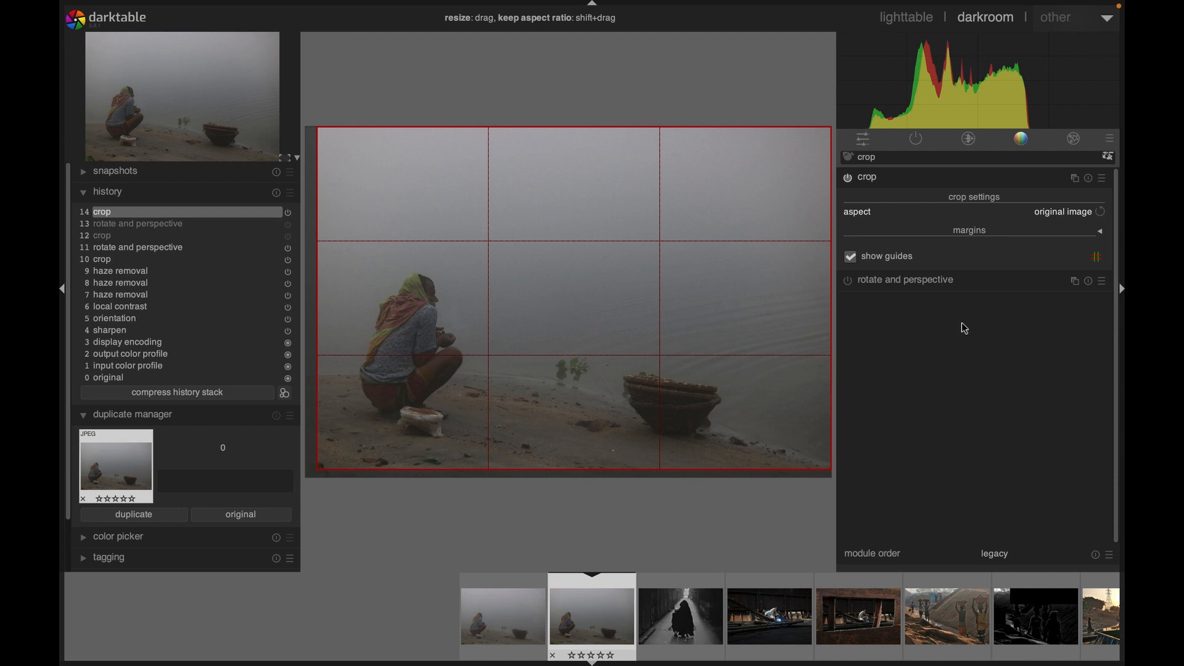
mouse_move(887, 285)
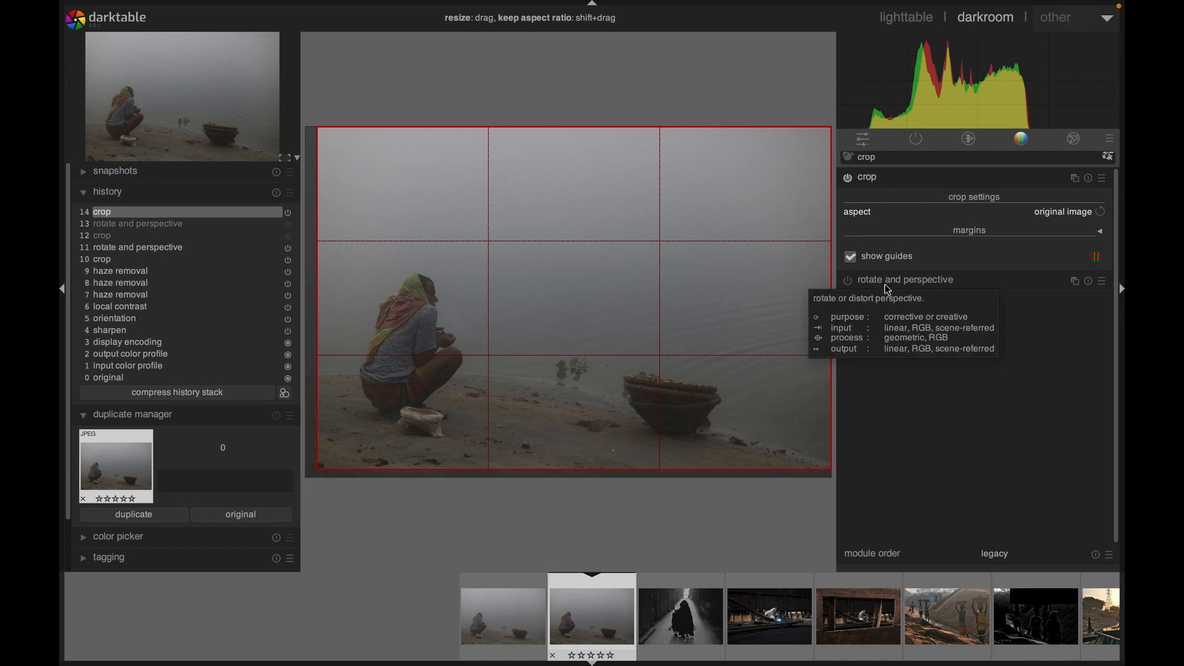
mouse_move(871, 236)
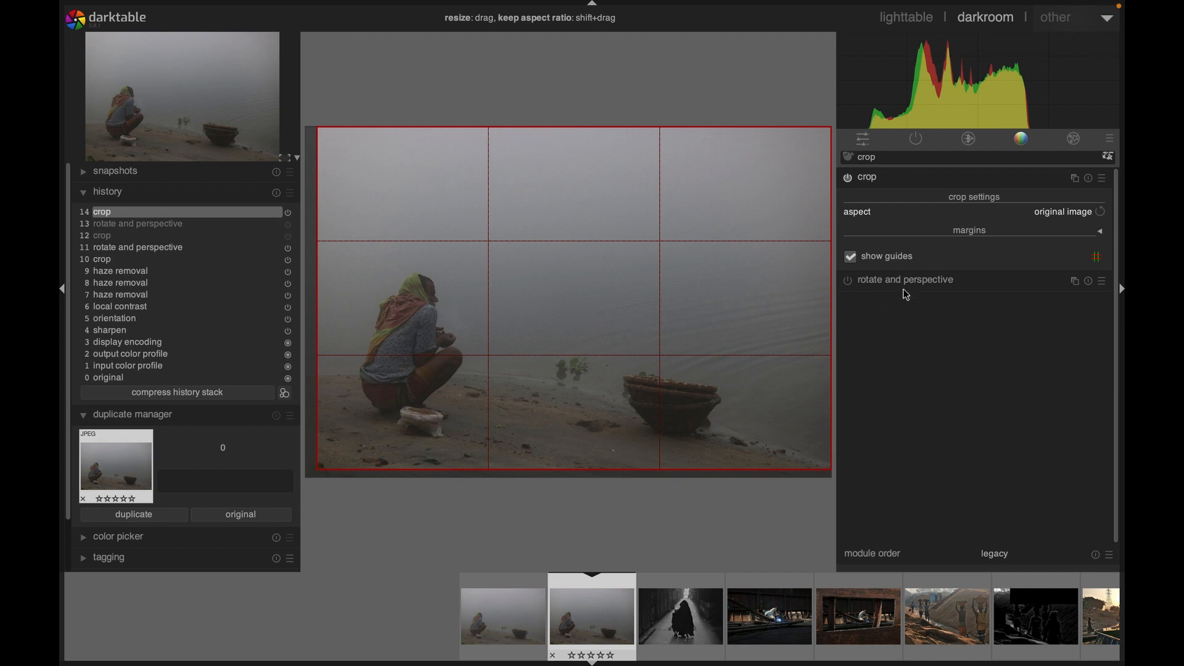
mouse_move(919, 289)
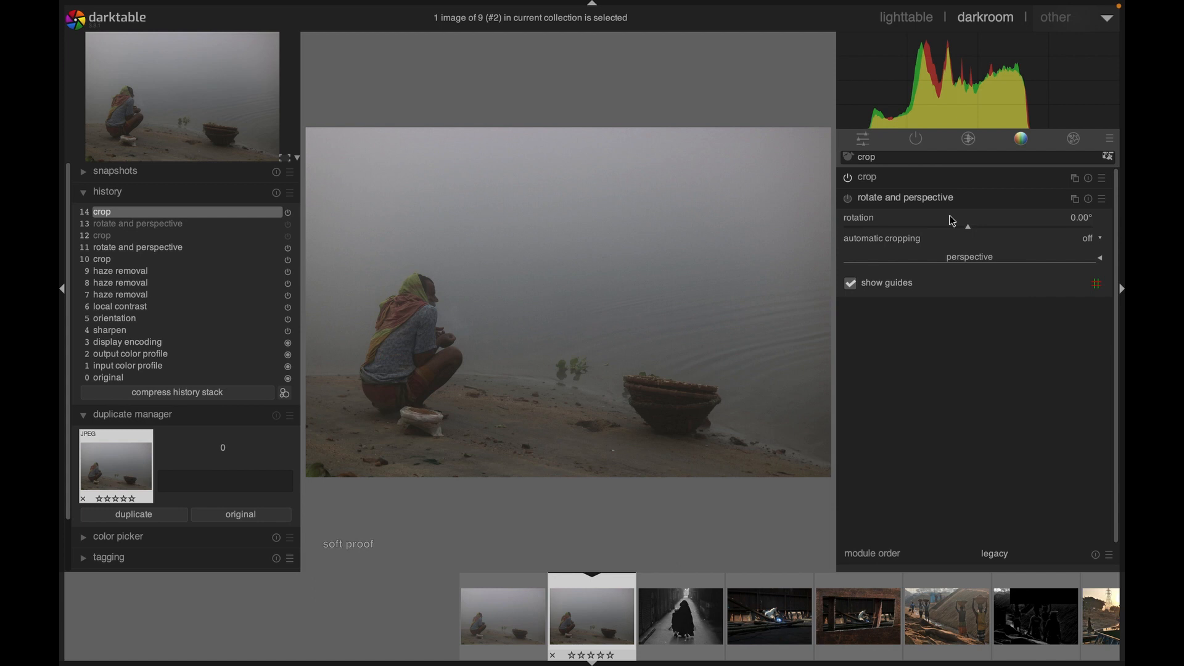
Try rotation angles up to about 1.4°, return to 0°, and reveal the perspective controls
drag(967, 217, 978, 227)
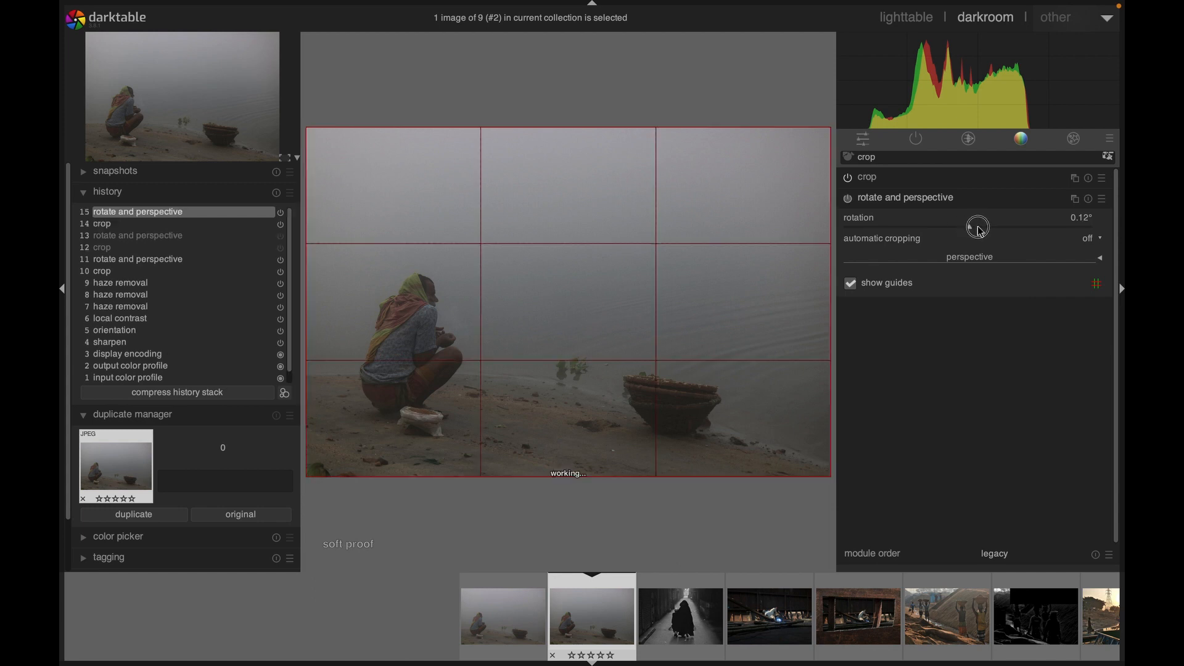
drag(977, 227, 984, 227)
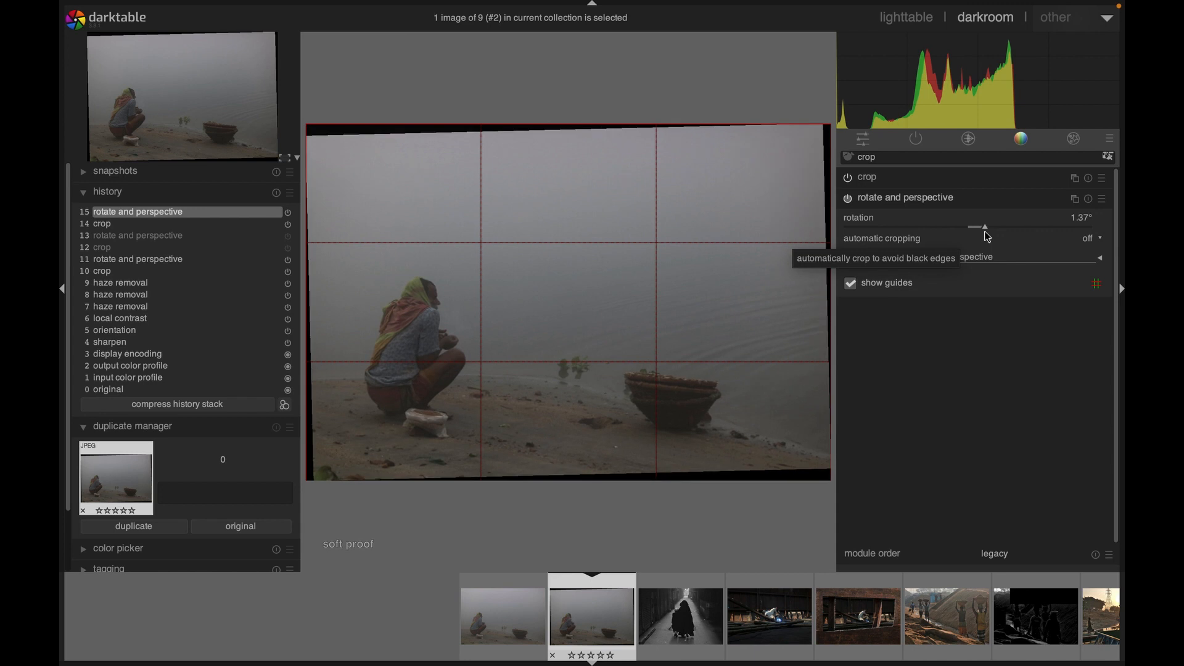
drag(985, 227, 972, 233)
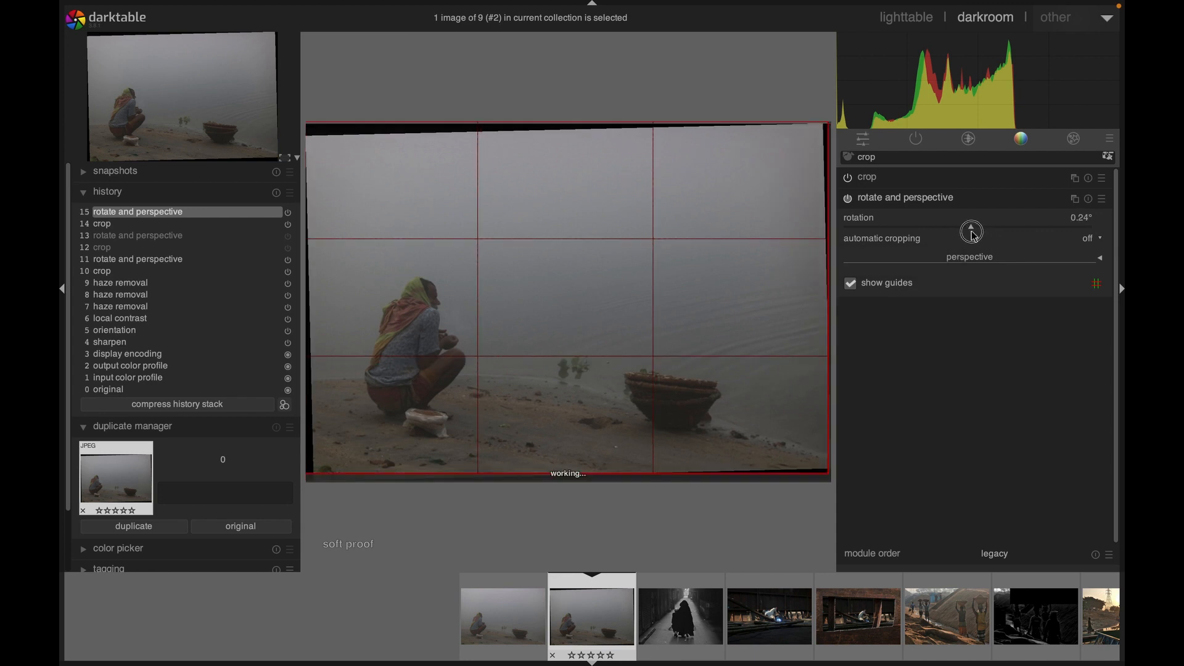
drag(973, 231, 967, 231)
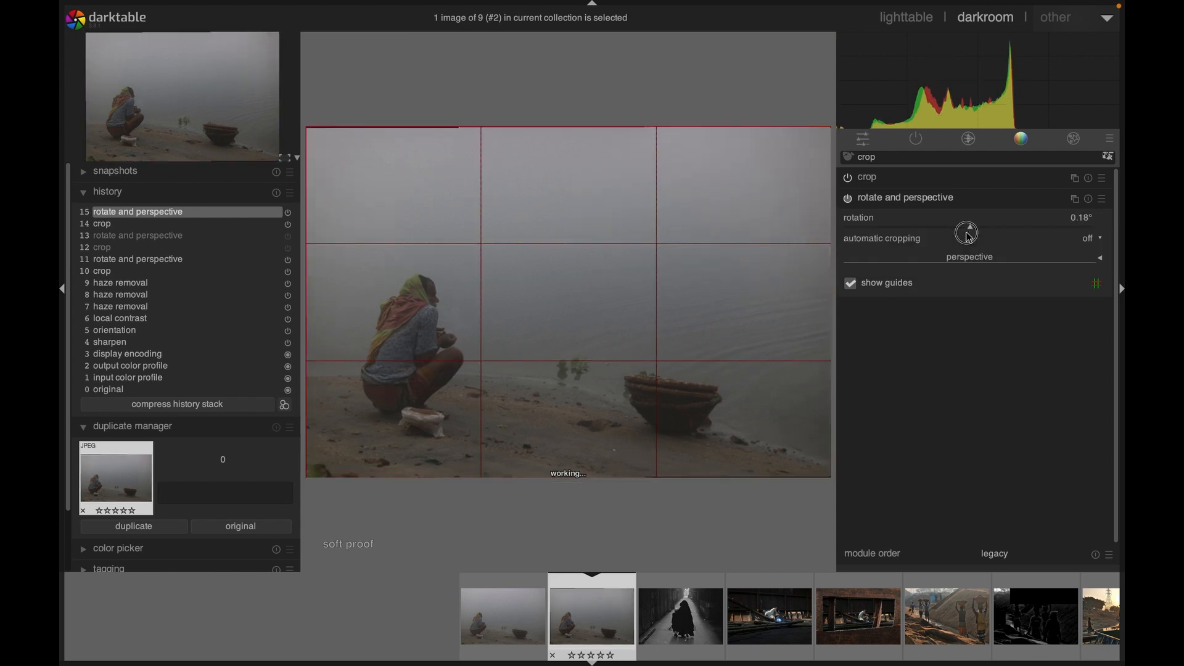
drag(967, 224, 964, 225)
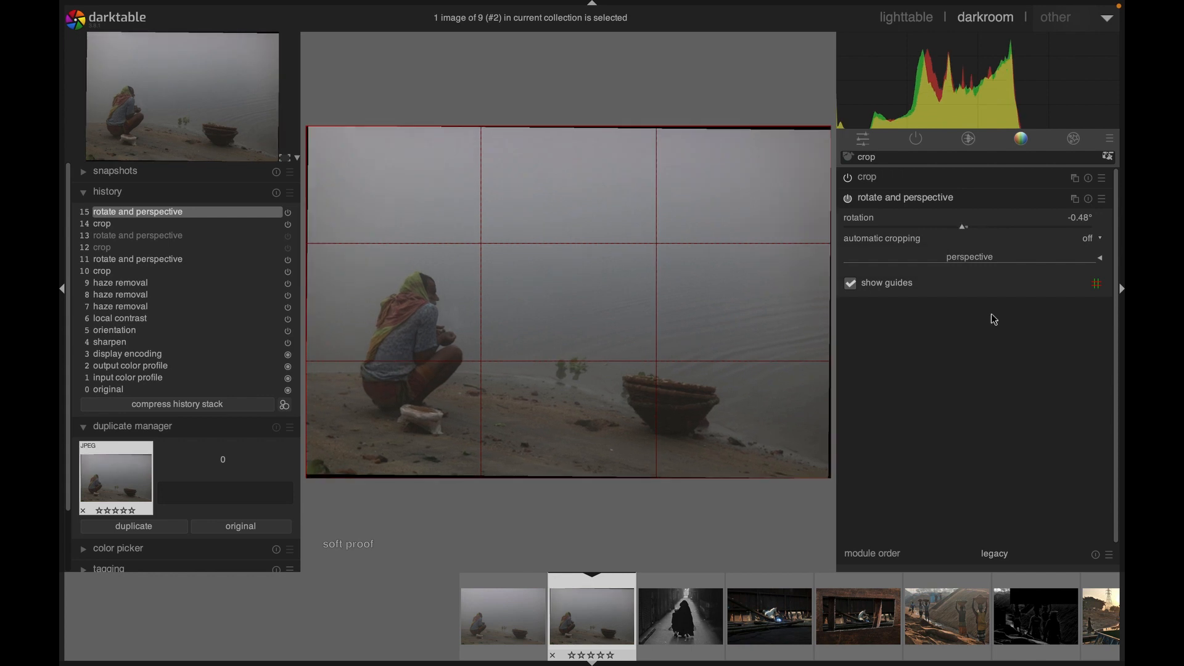
click(969, 257)
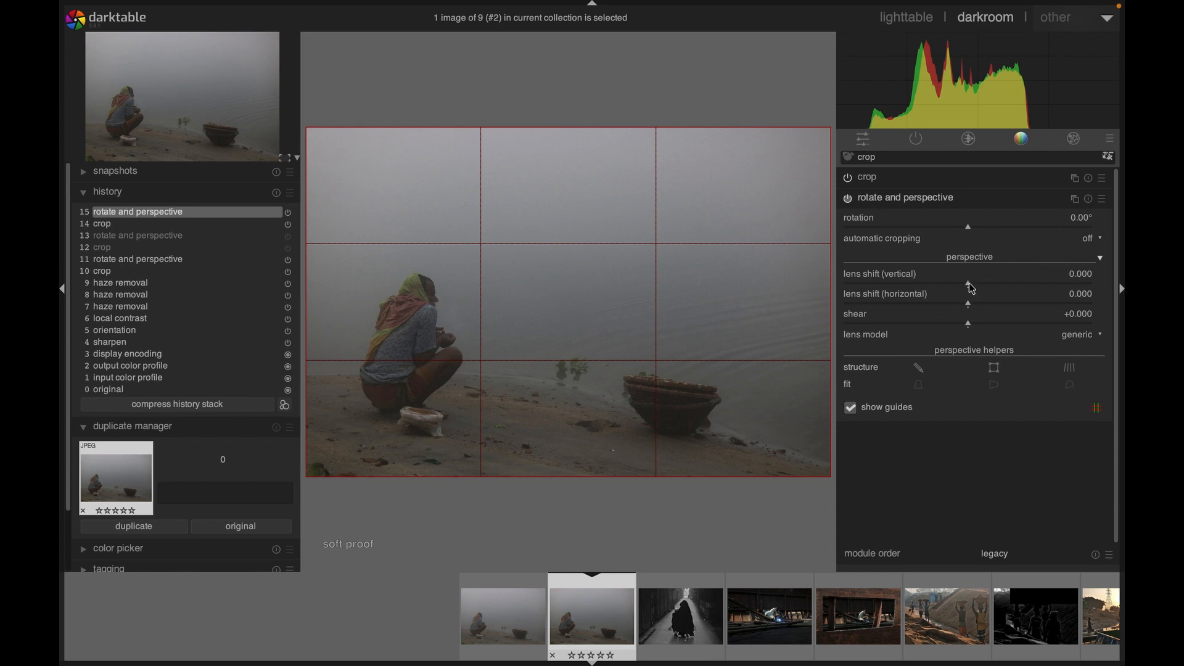
Set vertical lens shift 0.048, horizontal −0.095 and shear −0.021
drag(967, 274, 975, 274)
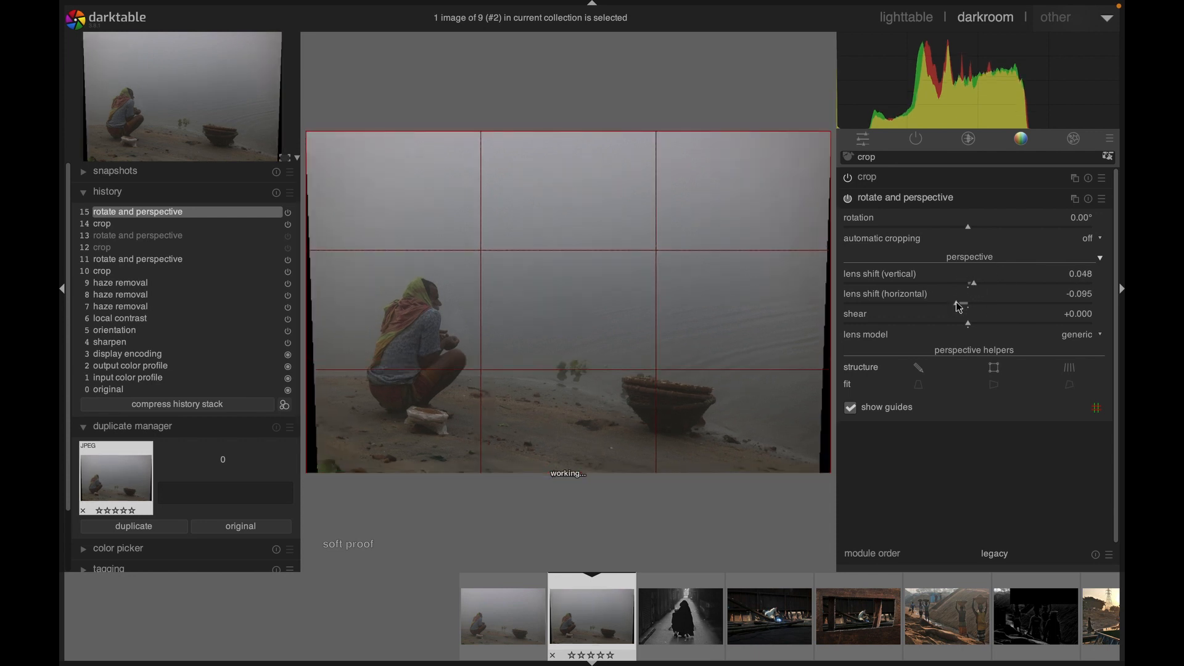
drag(967, 323, 978, 324)
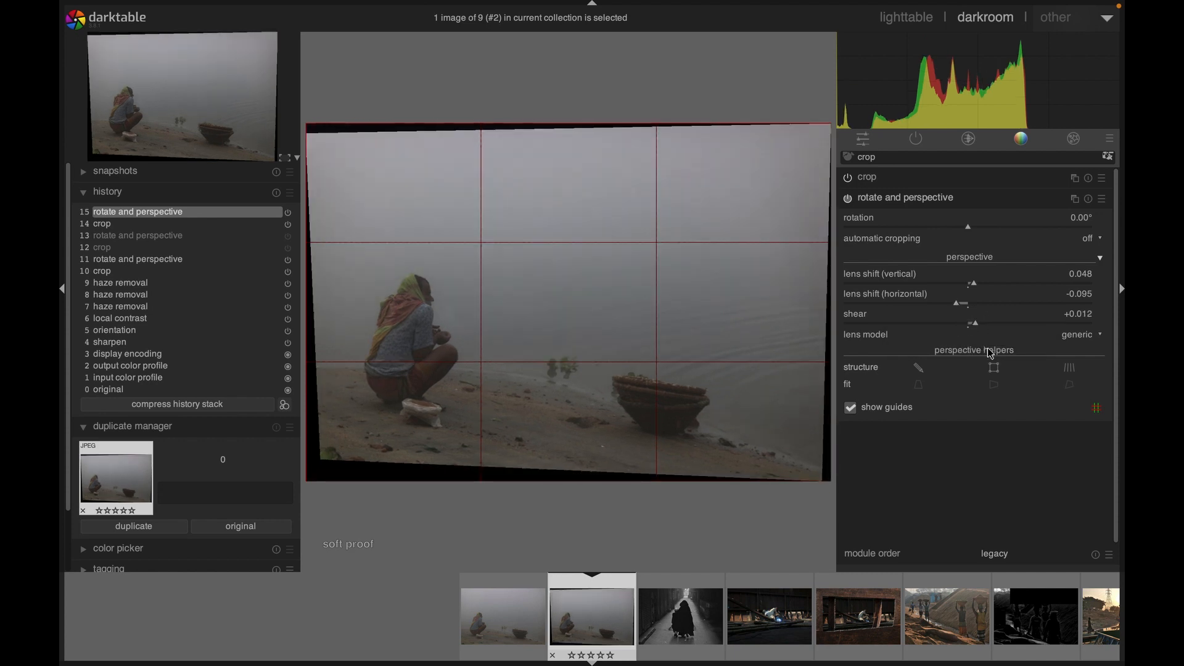
drag(975, 324, 943, 323)
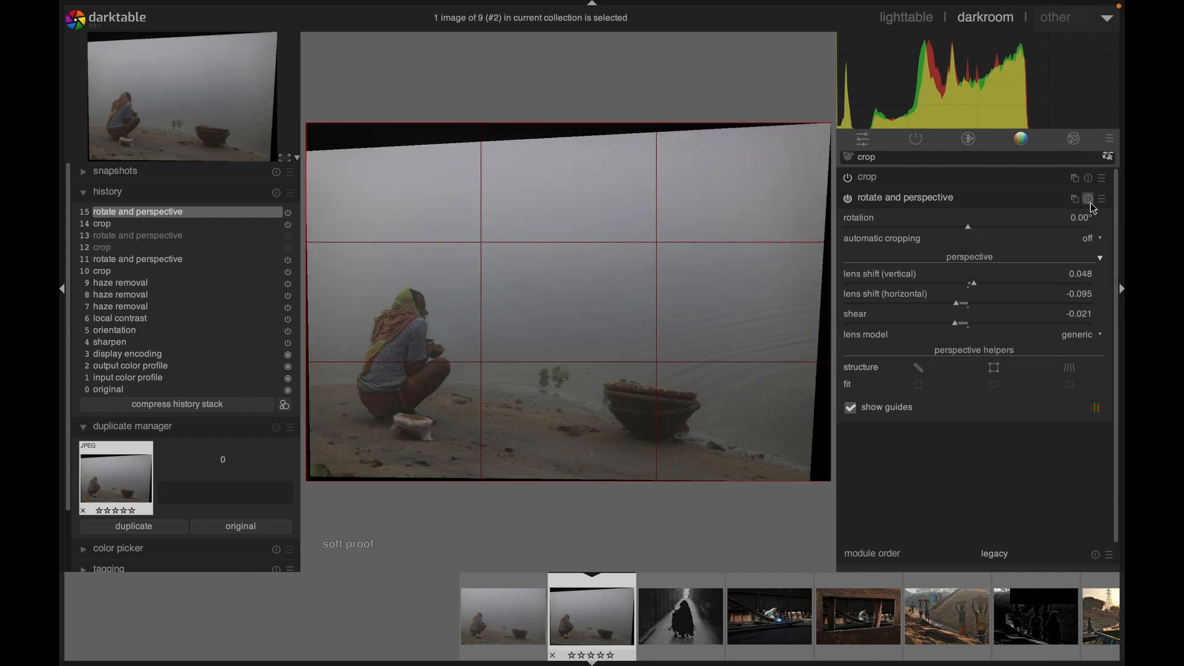
mouse_move(1088, 199)
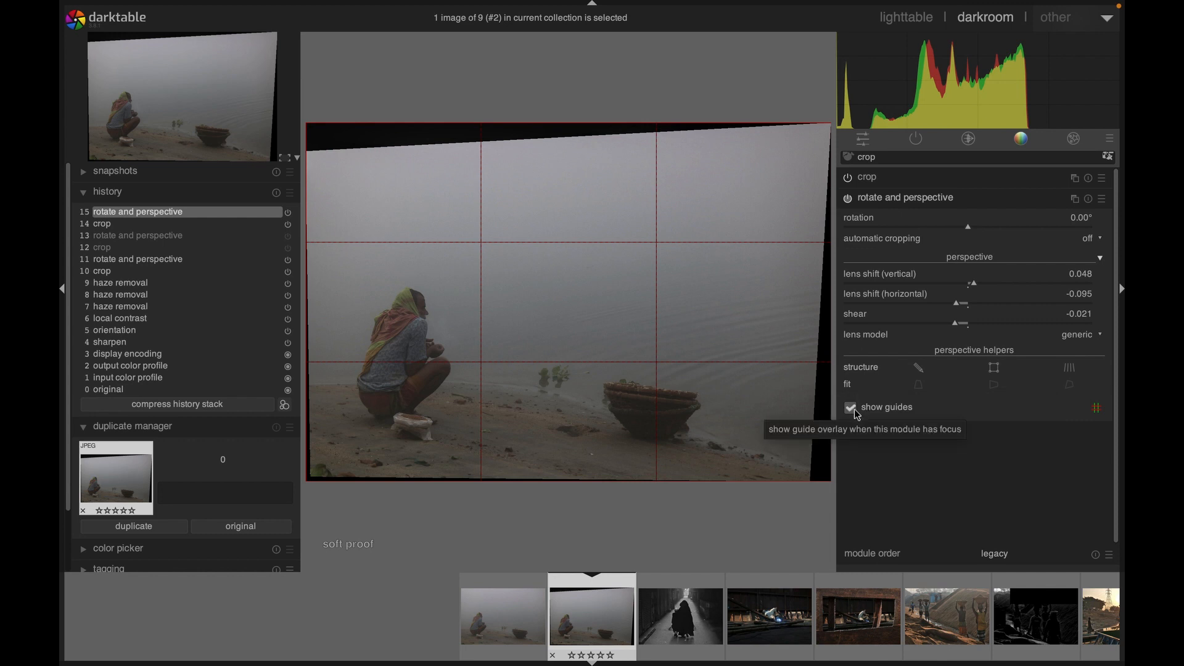
Toggle guides off and on, then draw a rectangle of perspective structure lines over the photo
click(850, 407)
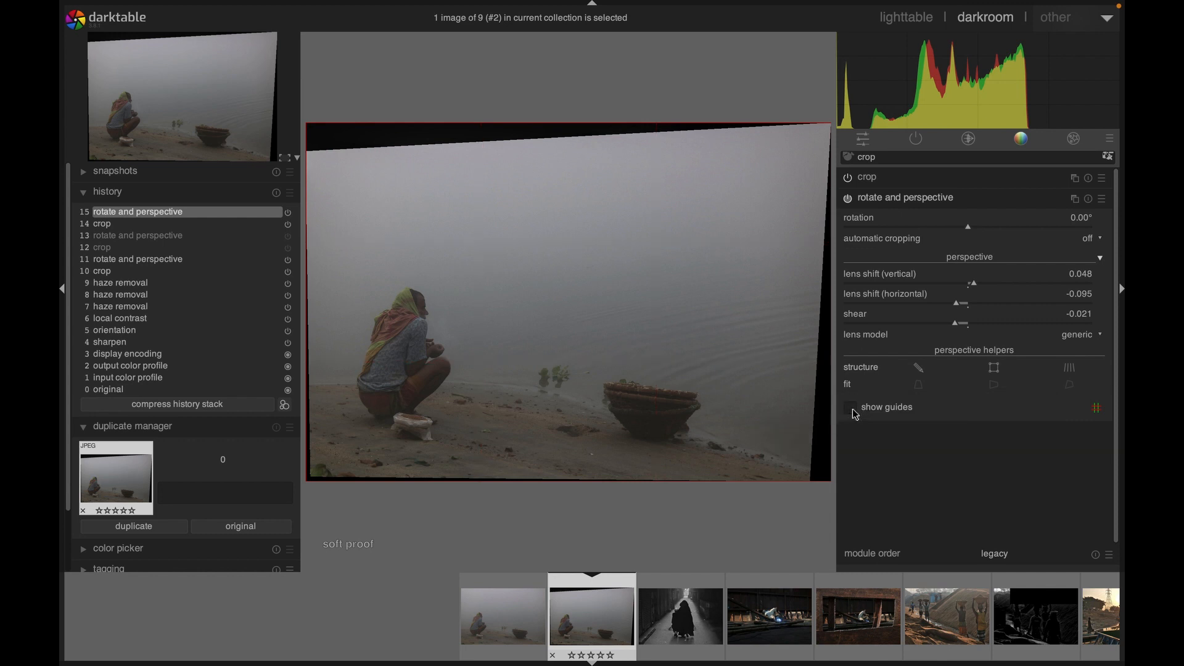
mouse_move(852, 412)
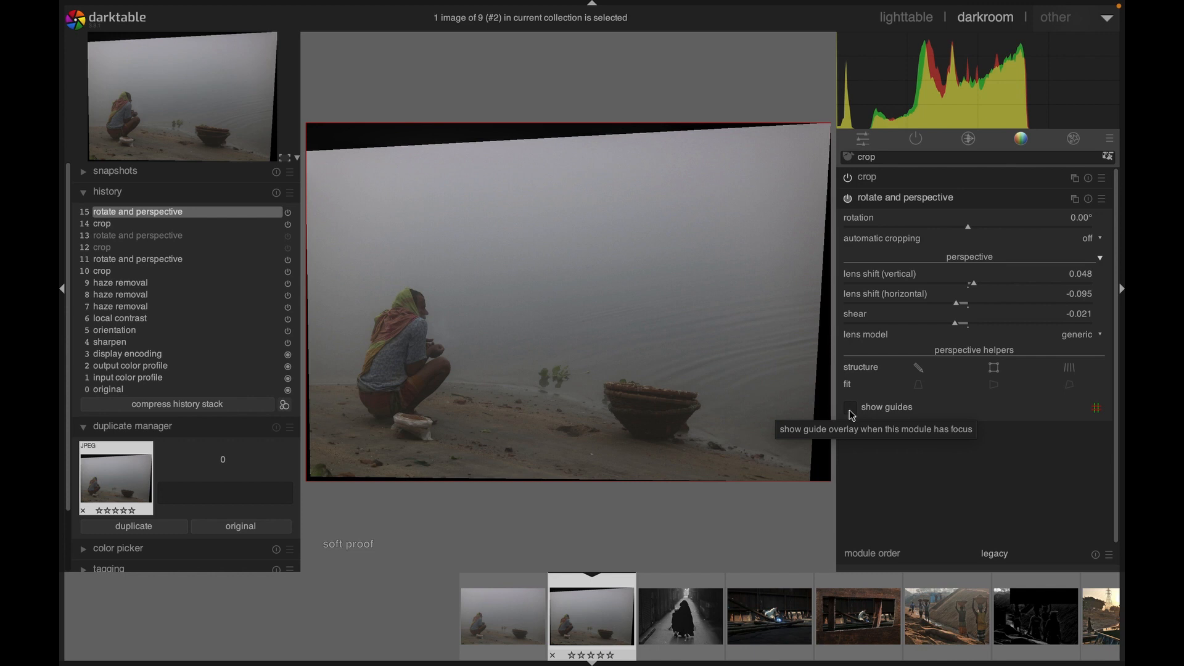
click(850, 407)
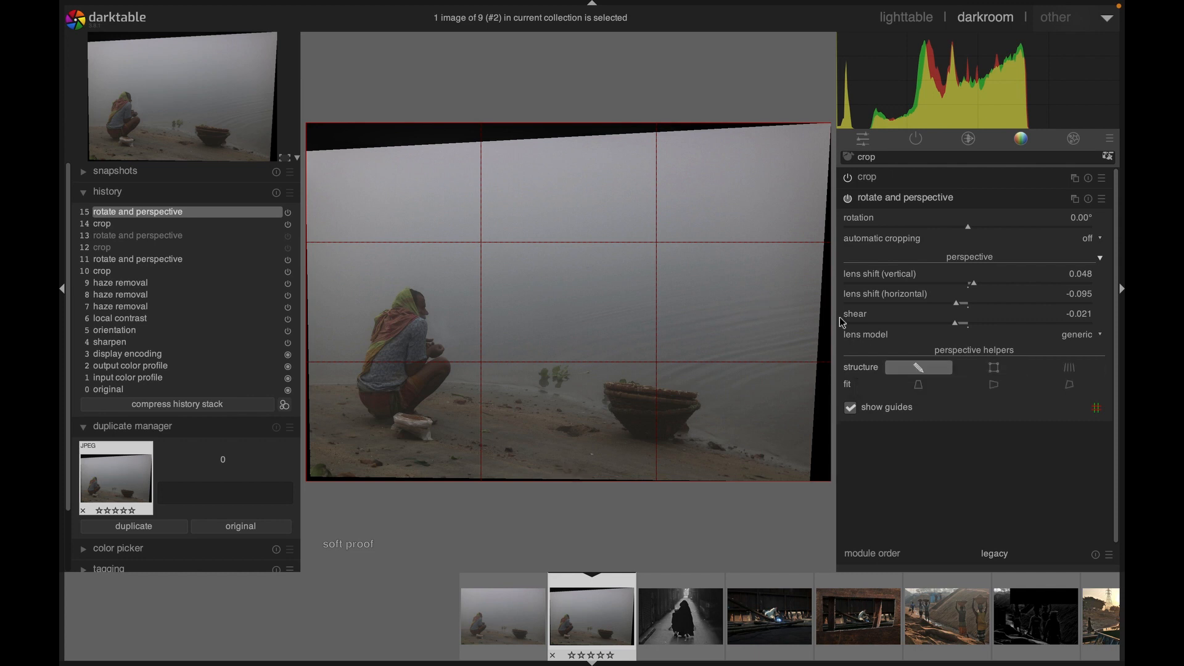
click(993, 368)
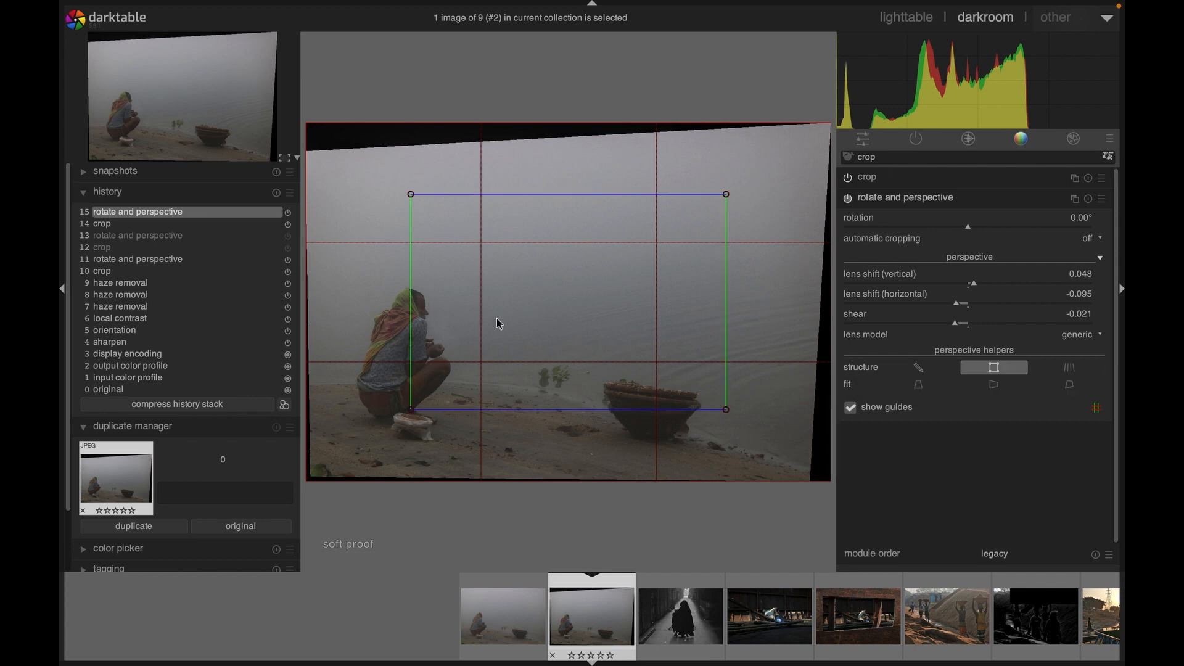